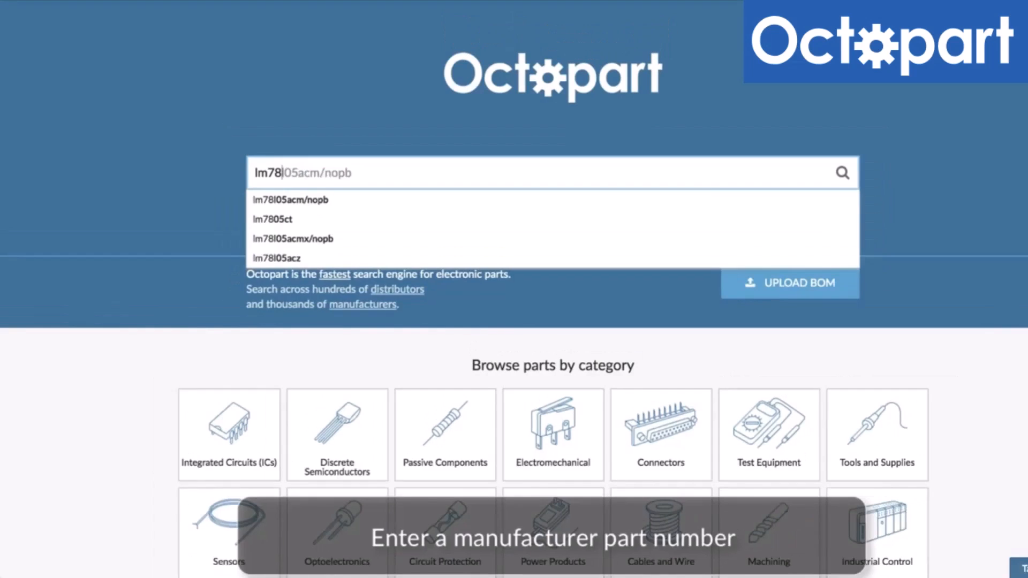
# Search Octopart for part number lm7805ct to list distributor stock and pricing
pyautogui.click(271, 218)
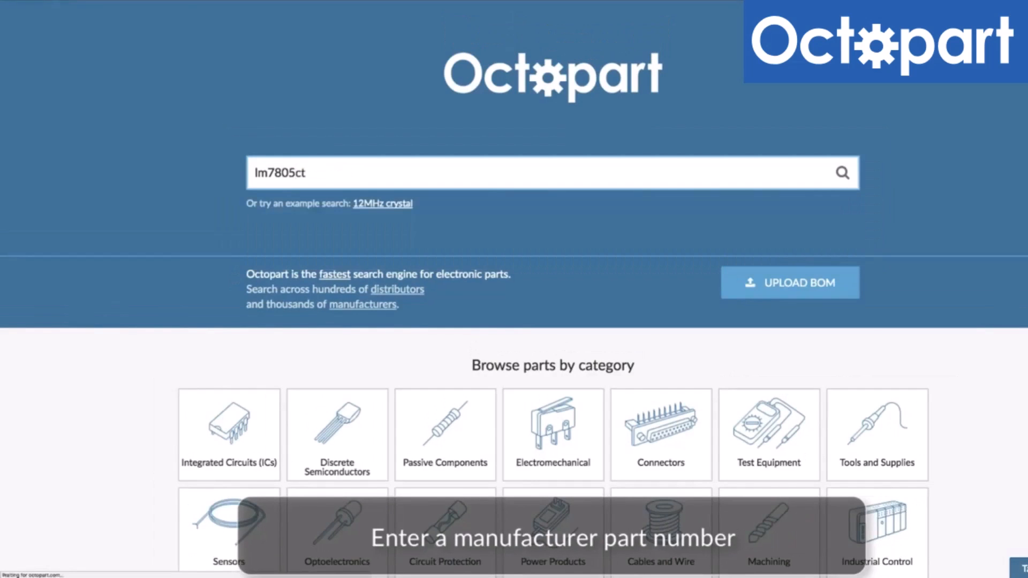
pyautogui.click(842, 172)
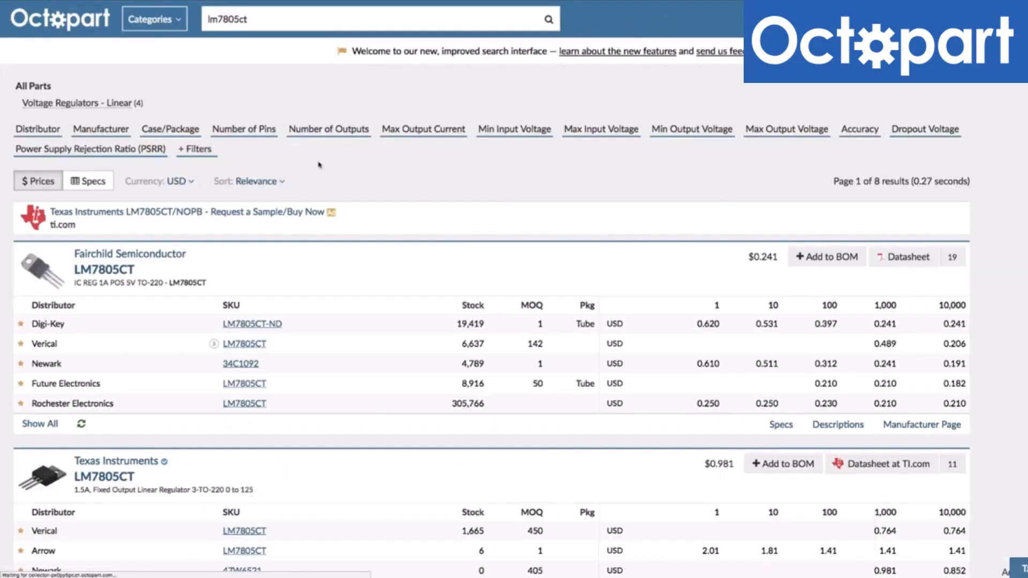